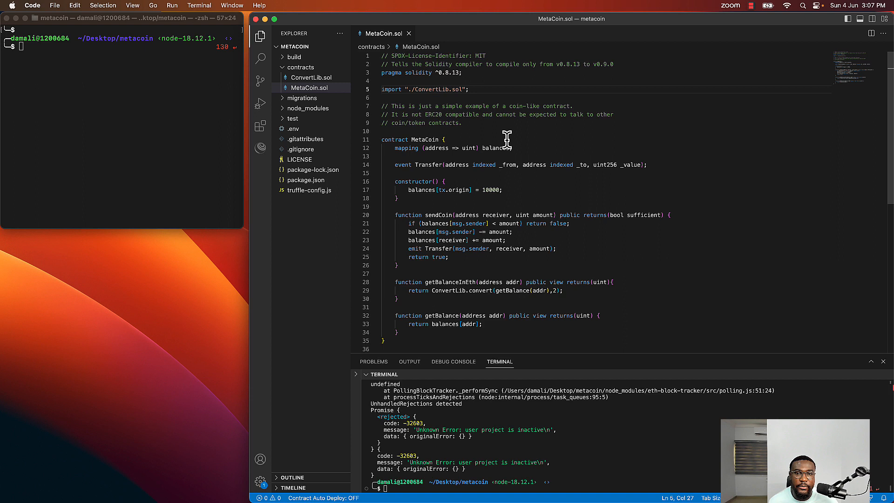
# Review the goerli network block in truffle-config.js, then view the .env mnemonic and Infura project ID.
pyautogui.click(309, 190)
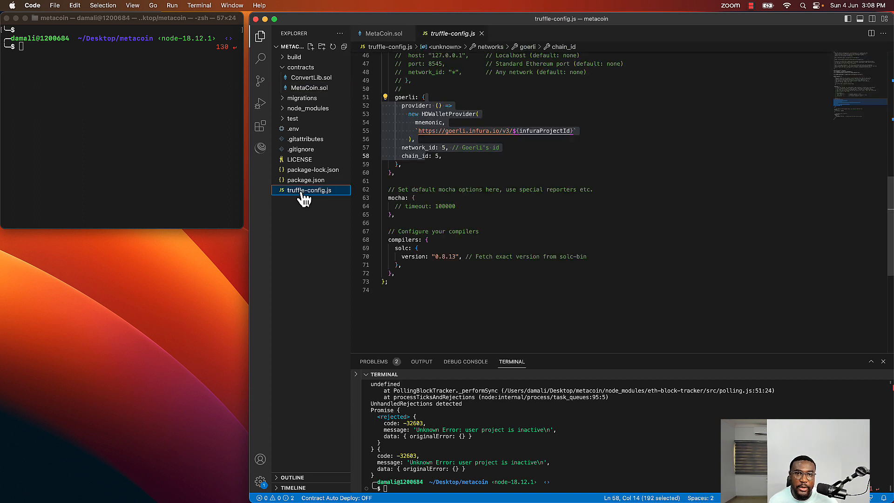
pyautogui.click(433, 180)
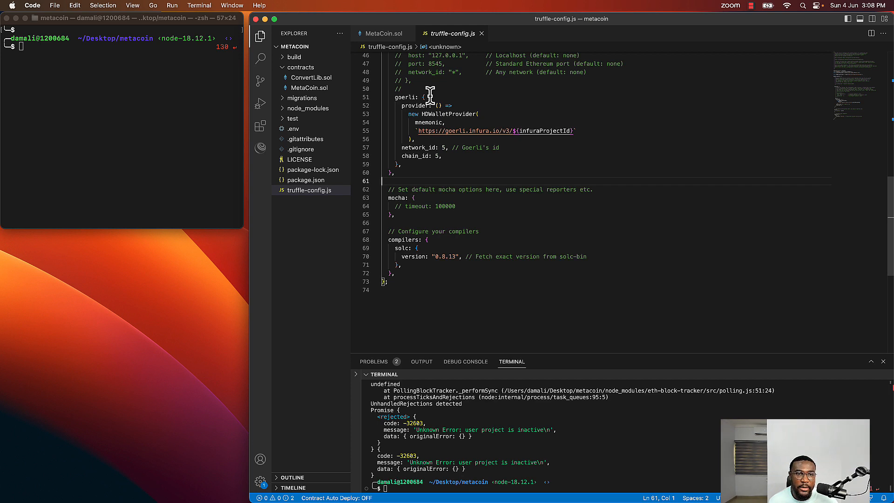
pyautogui.moveTo(438, 176)
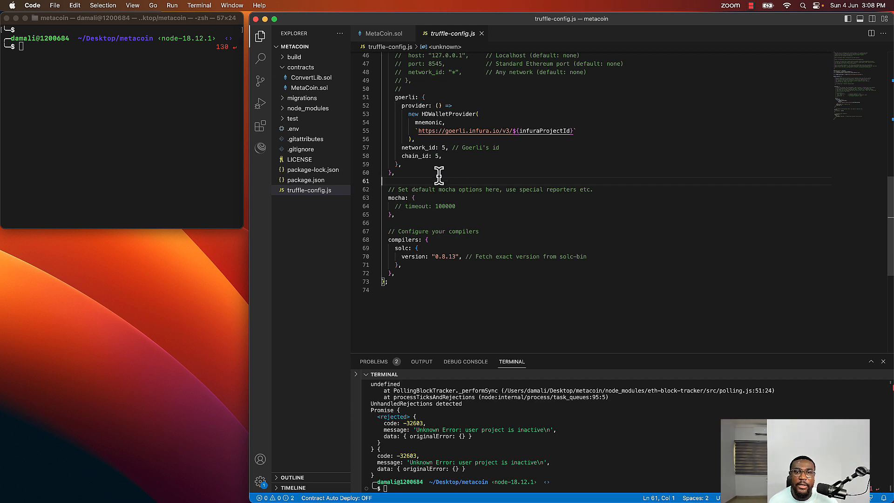
pyautogui.click(292, 128)
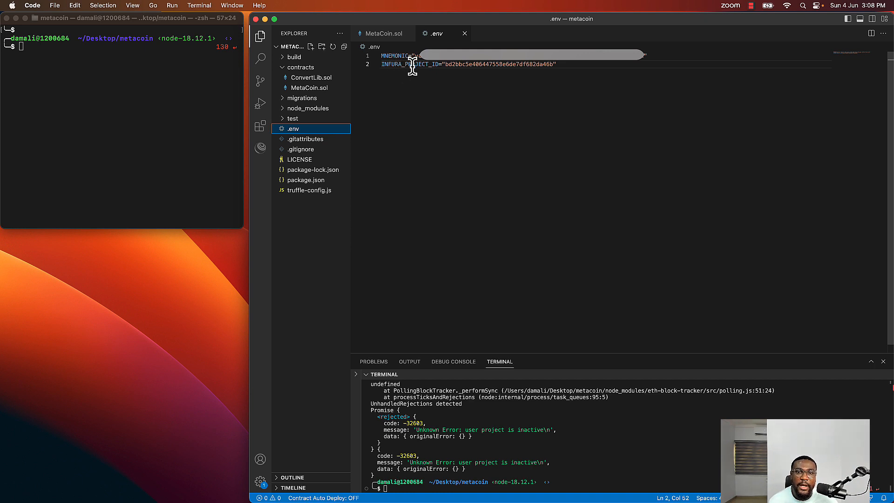
pyautogui.moveTo(422, 87)
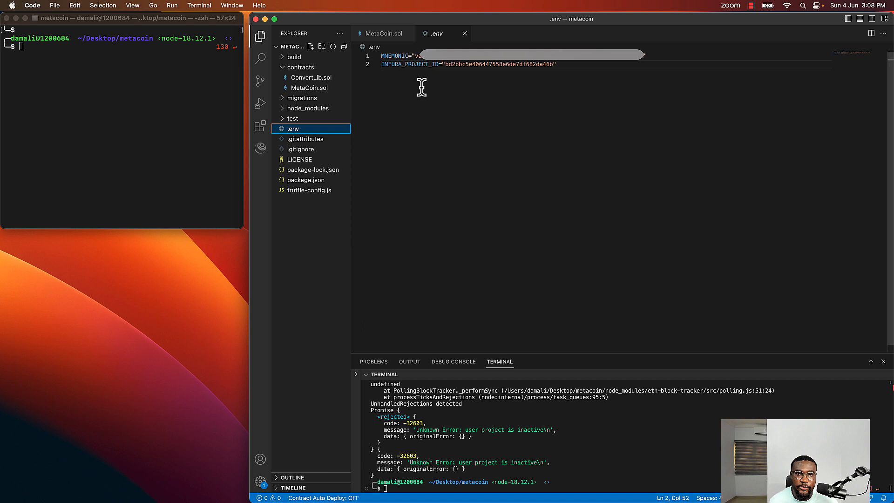
pyautogui.moveTo(459, 68)
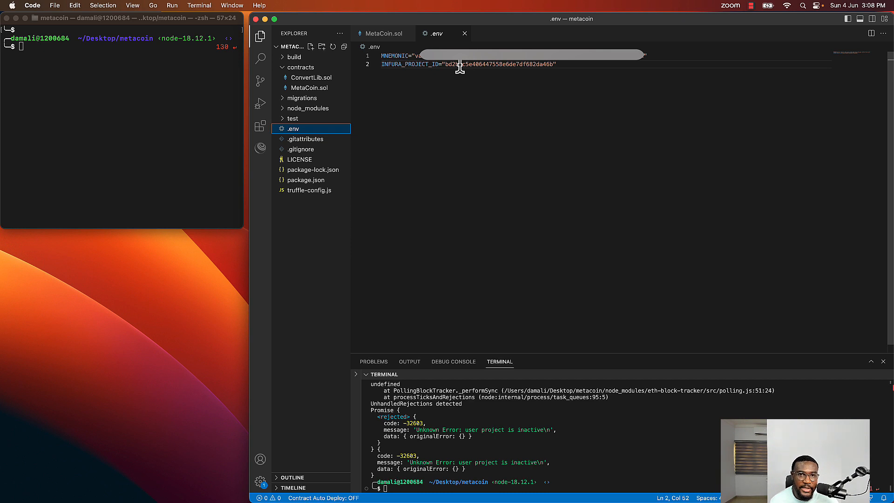
pyautogui.moveTo(457, 91)
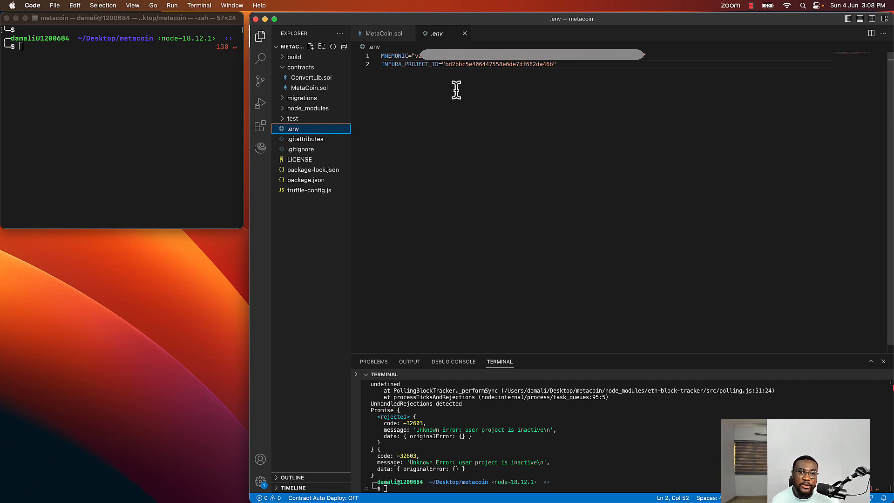
pyautogui.moveTo(455, 141)
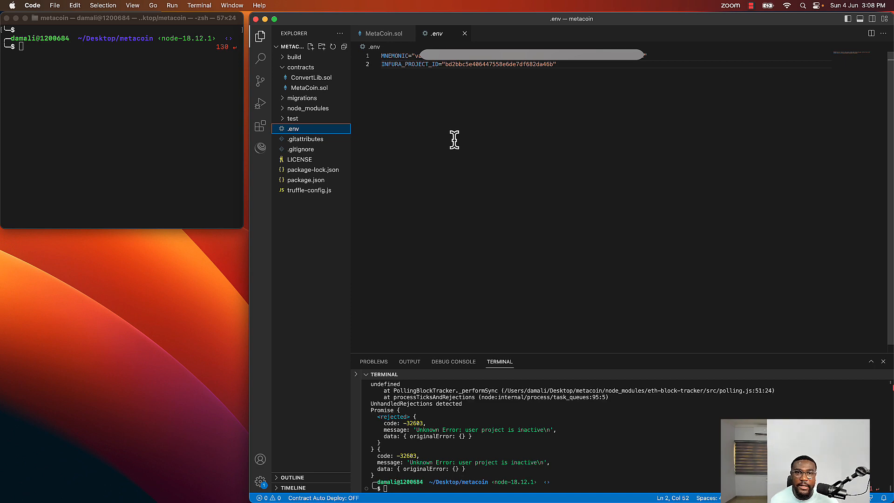
pyautogui.moveTo(455, 160)
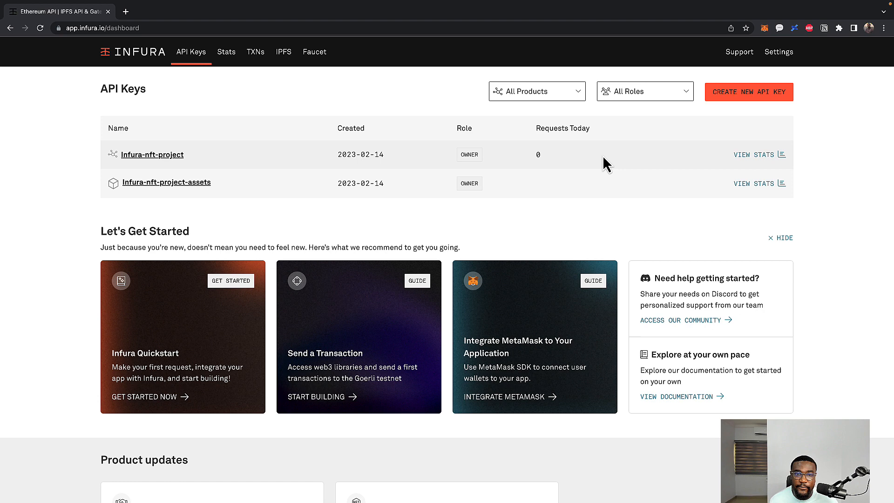
pyautogui.moveTo(712, 121)
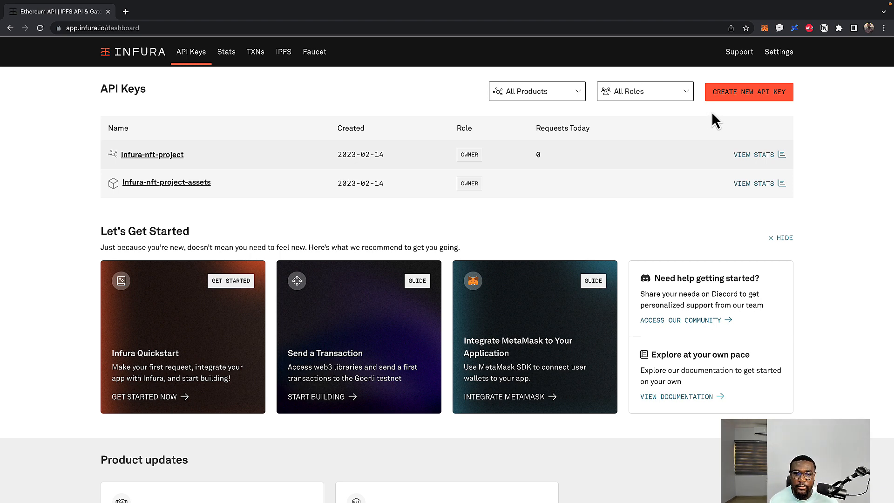
# Create a new Web3 API key named 'migration'.
pyautogui.click(749, 92)
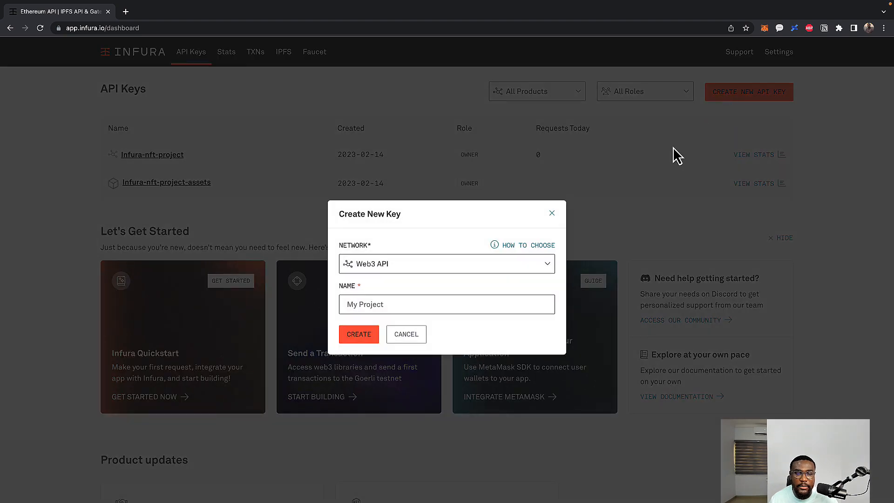
pyautogui.click(447, 304)
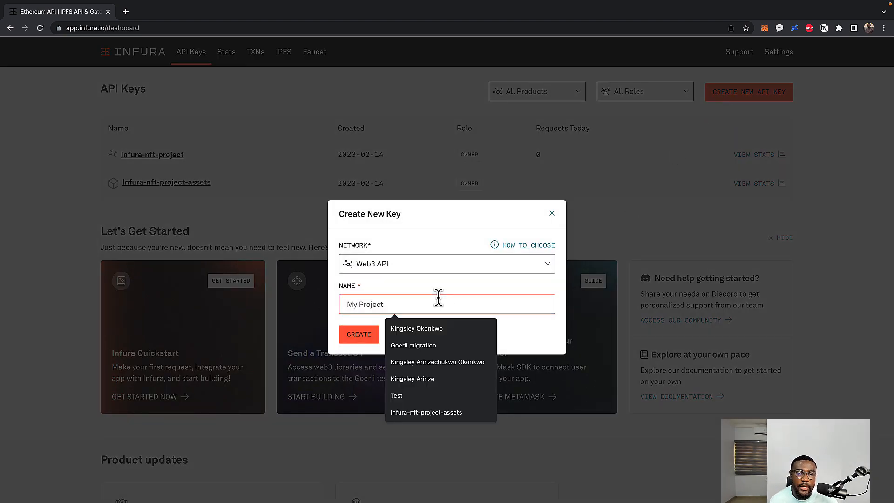
pyautogui.write('migration')
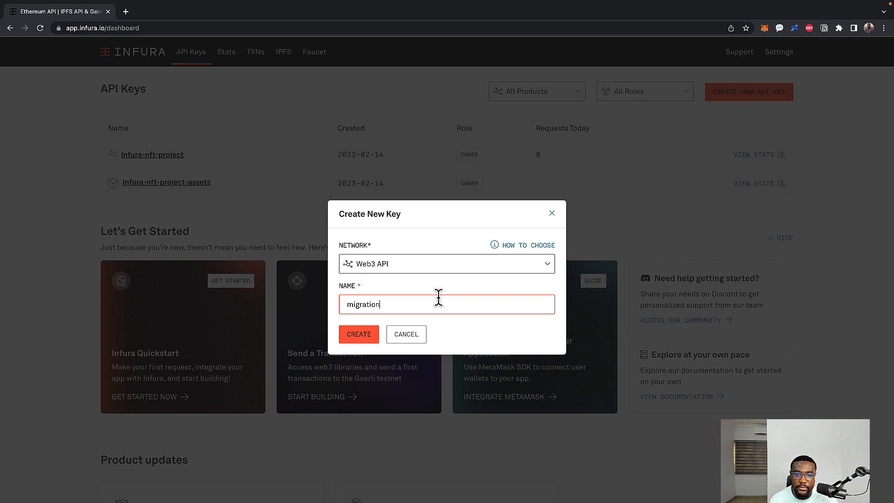
pyautogui.click(359, 334)
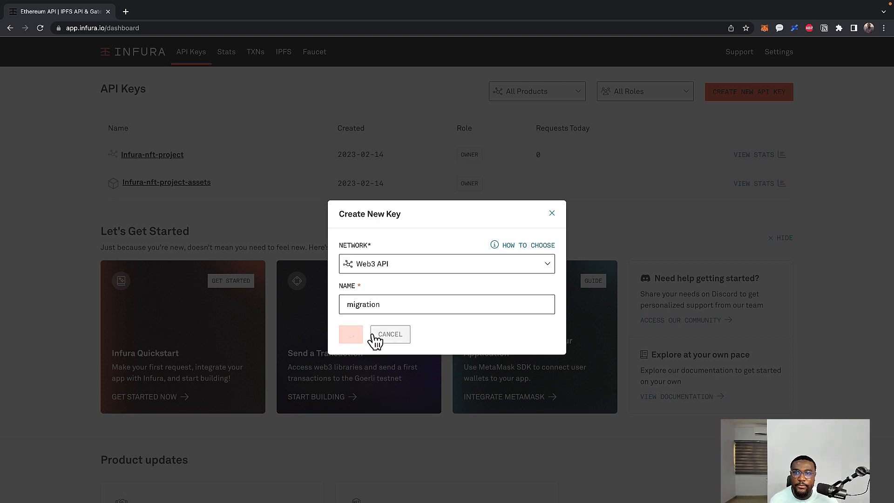
pyautogui.click(352, 335)
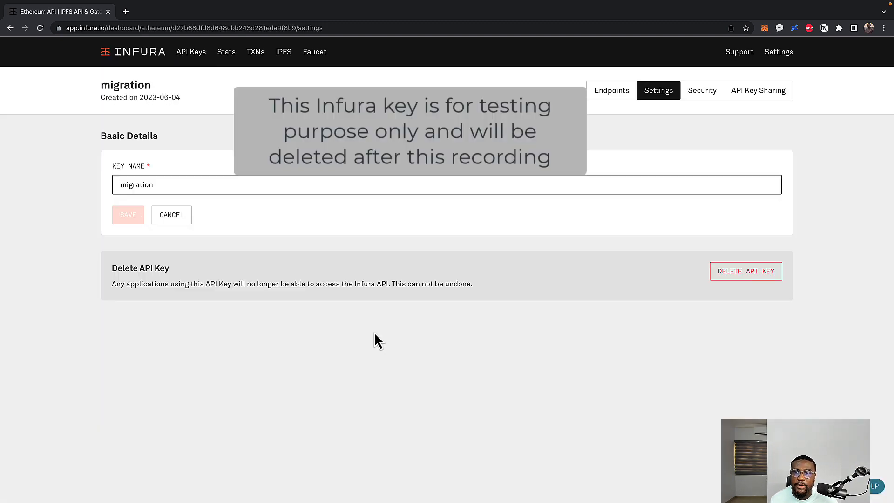
pyautogui.moveTo(611, 91)
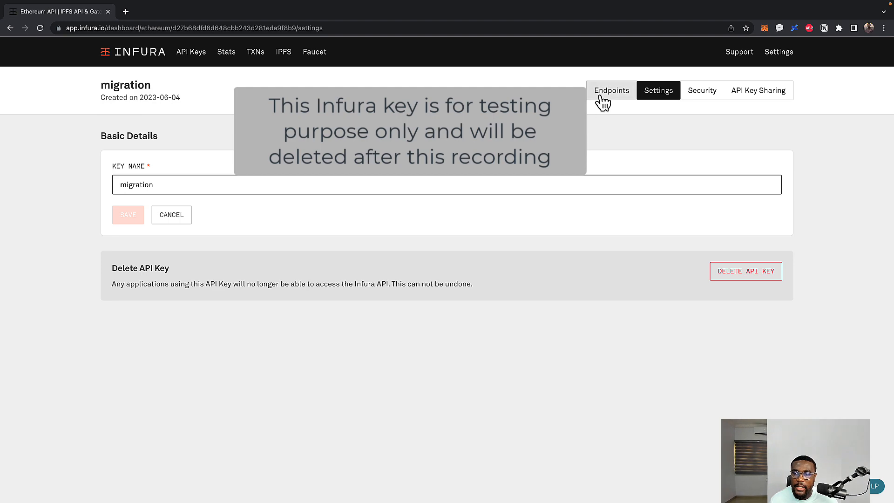
pyautogui.click(611, 90)
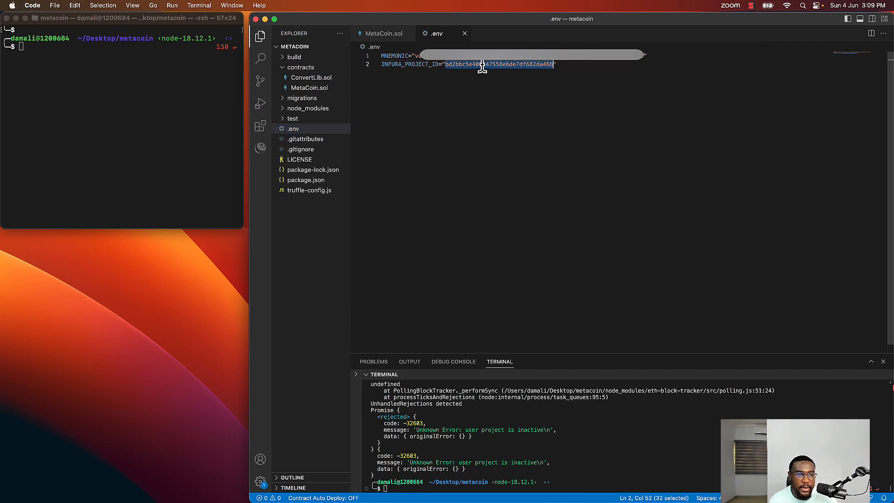
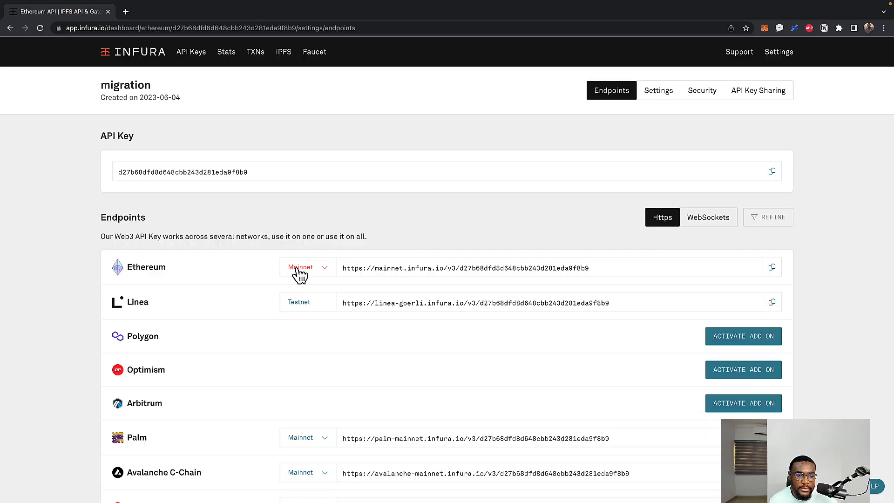
# Switch the migration key's Ethereum endpoint from Mainnet to Sepolia.
pyautogui.click(301, 267)
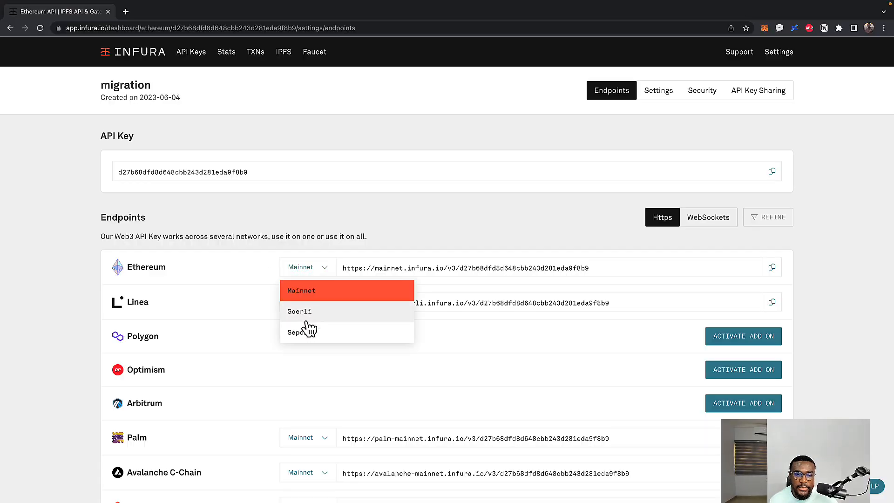
pyautogui.click(297, 332)
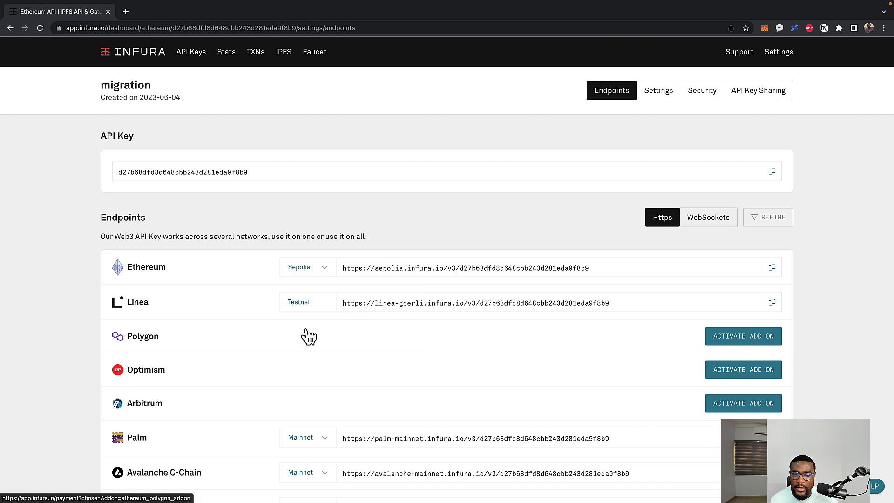
pyautogui.moveTo(309, 330)
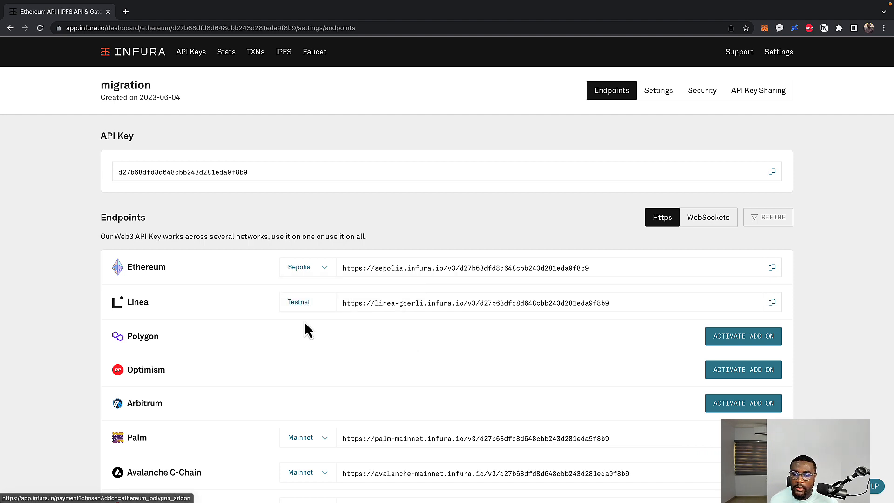
pyautogui.moveTo(764, 280)
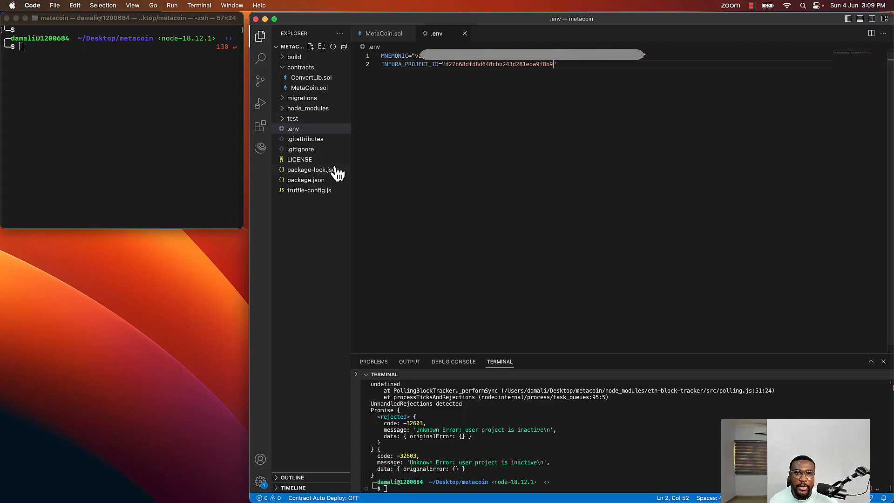
# Add an empty 'sepolia: {' network entry below the goerli block in truffle-config.js.
pyautogui.click(308, 190)
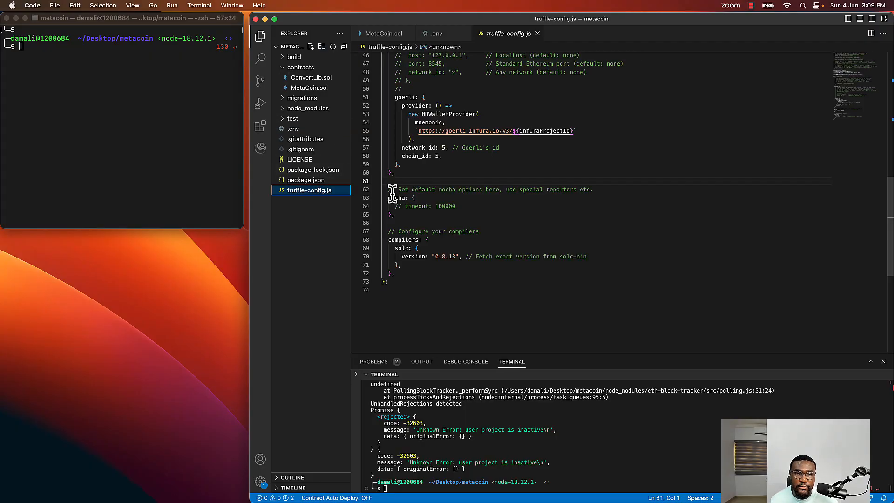
pyautogui.click(423, 97)
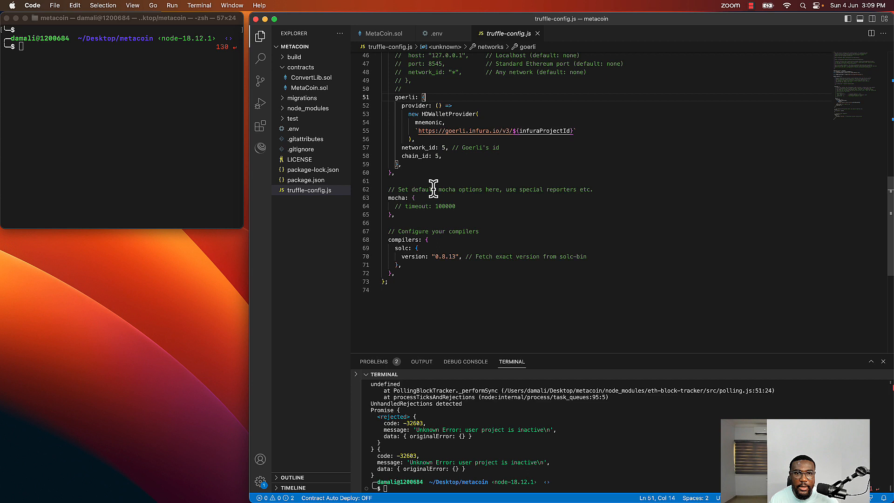
pyautogui.press('Enter')
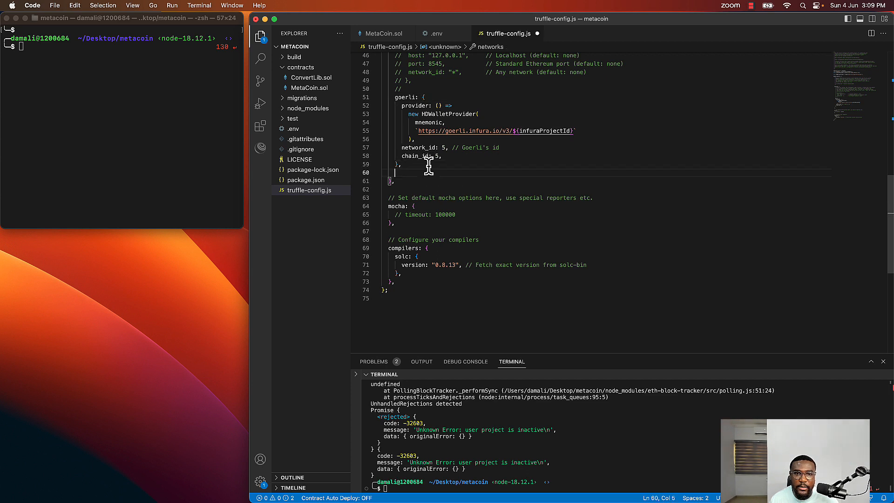
pyautogui.write('sepolia: {')
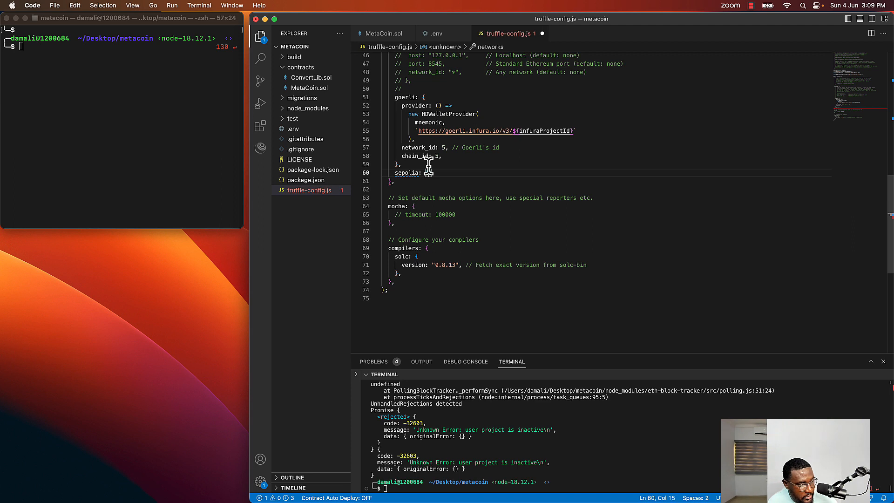
pyautogui.press('Return')
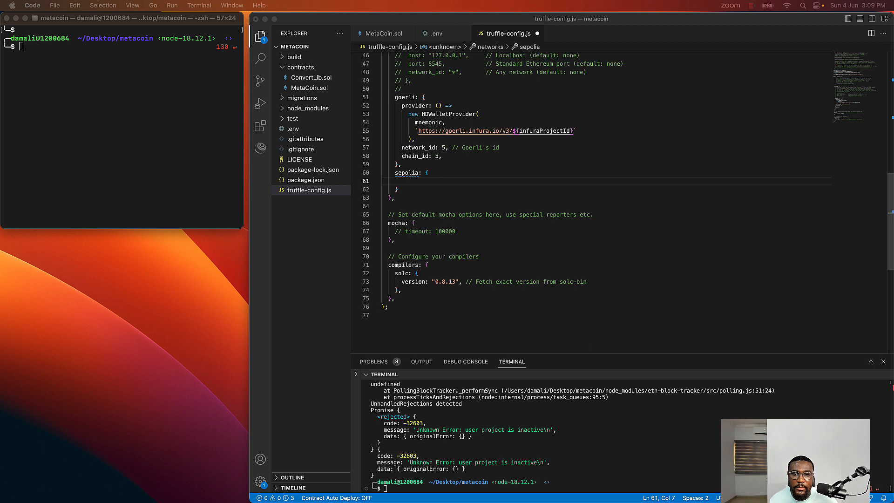
pyautogui.moveTo(412, 201)
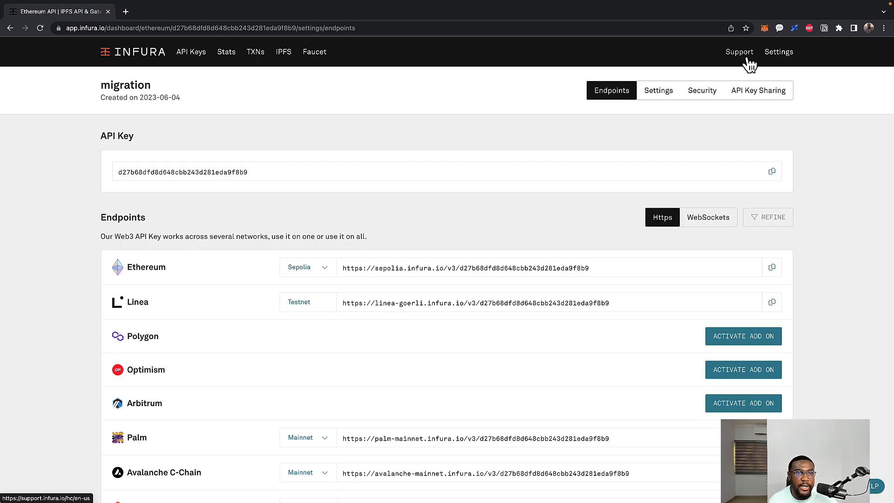
pyautogui.moveTo(413, 76)
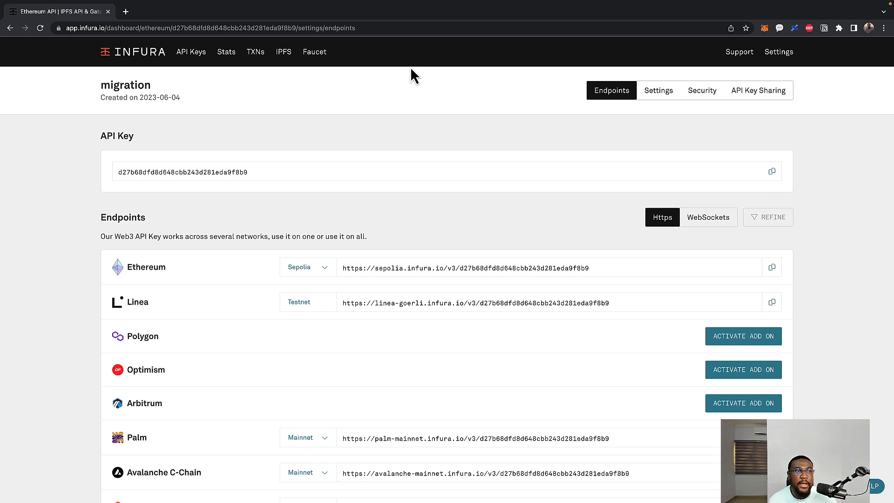
pyautogui.moveTo(314, 52)
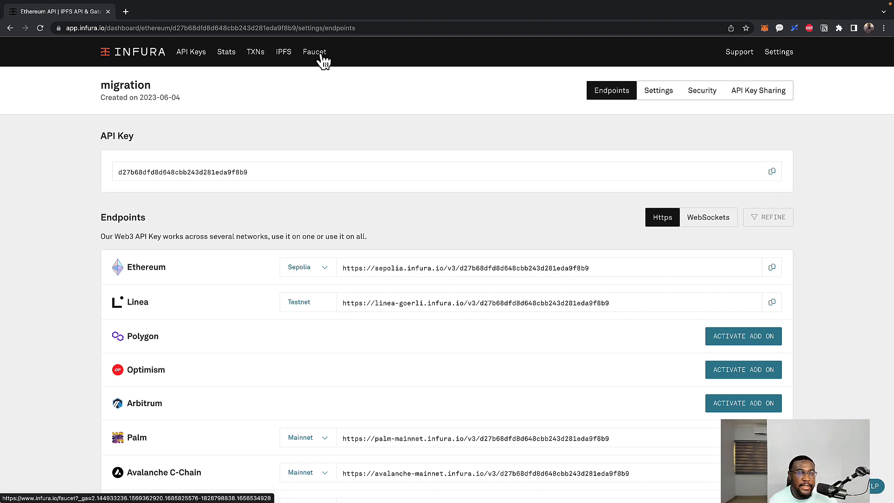
# Open the Sepolia faucet from the Infura navigation in a new tab.
pyautogui.click(314, 52)
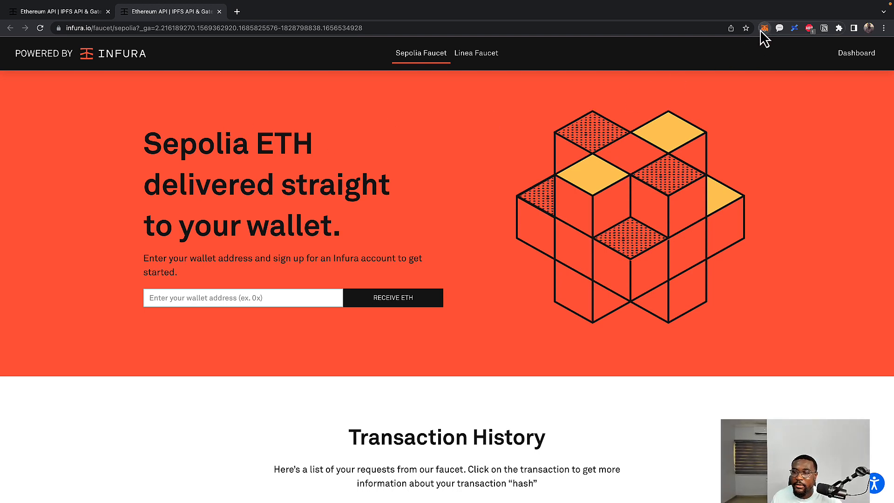
pyautogui.click(764, 28)
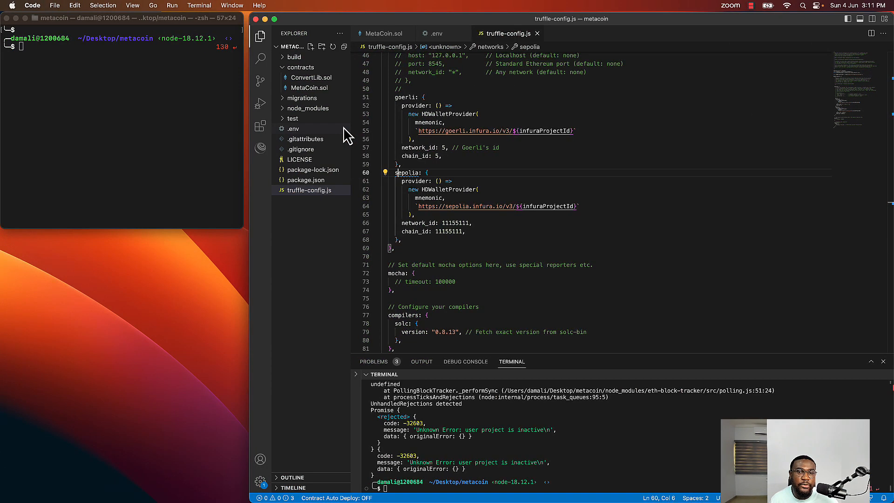
pyautogui.moveTo(292, 129)
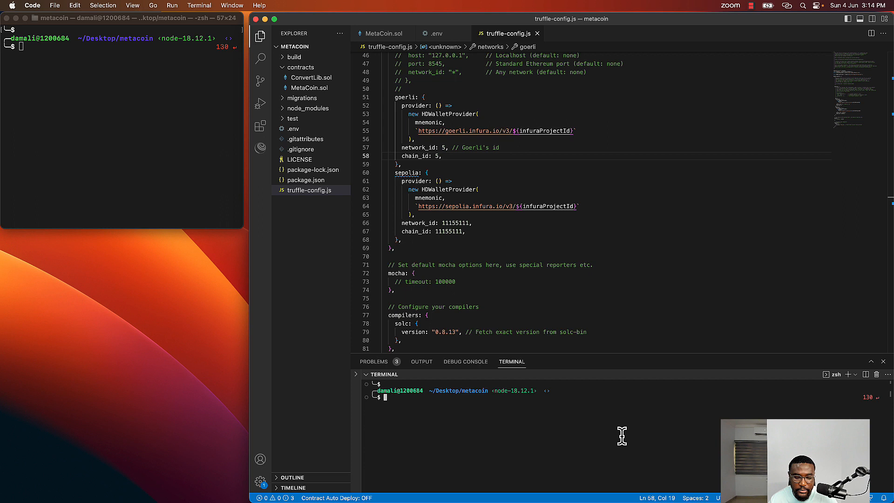
# Run 'truffle migrate --network sepolia' in the integrated terminal.
pyautogui.write('truffle migrate')
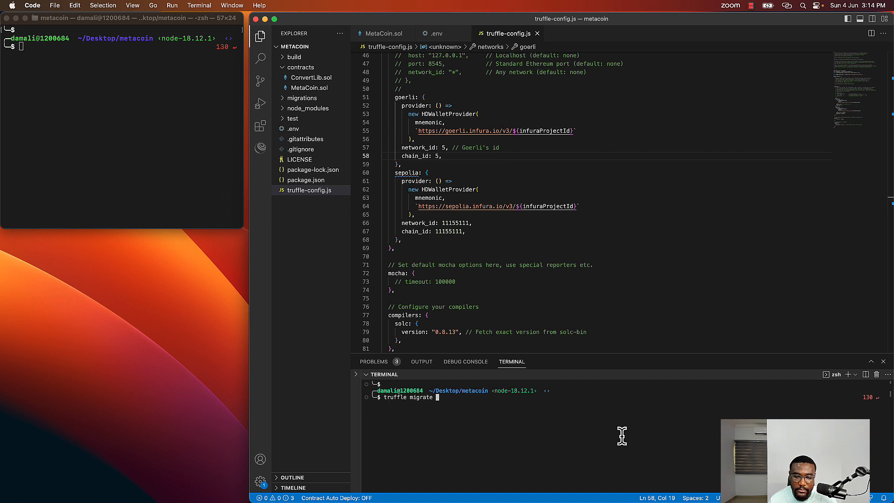
pyautogui.write('--ne')
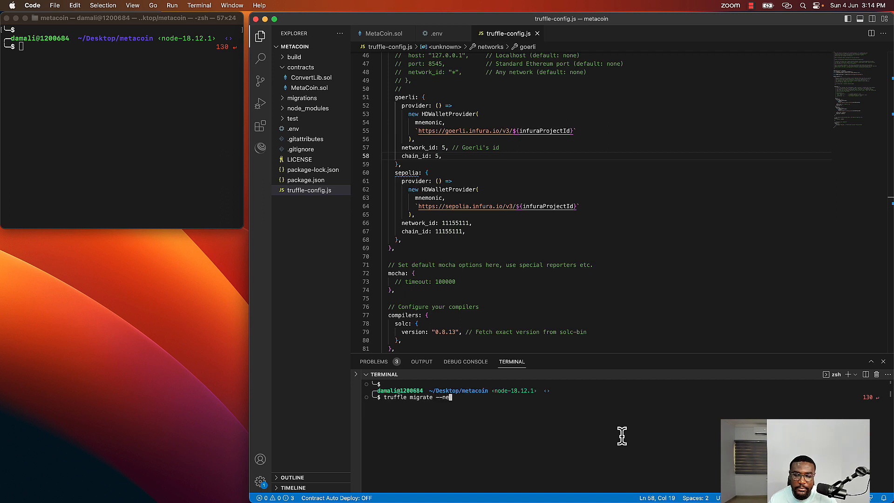
pyautogui.write('work sepolia')
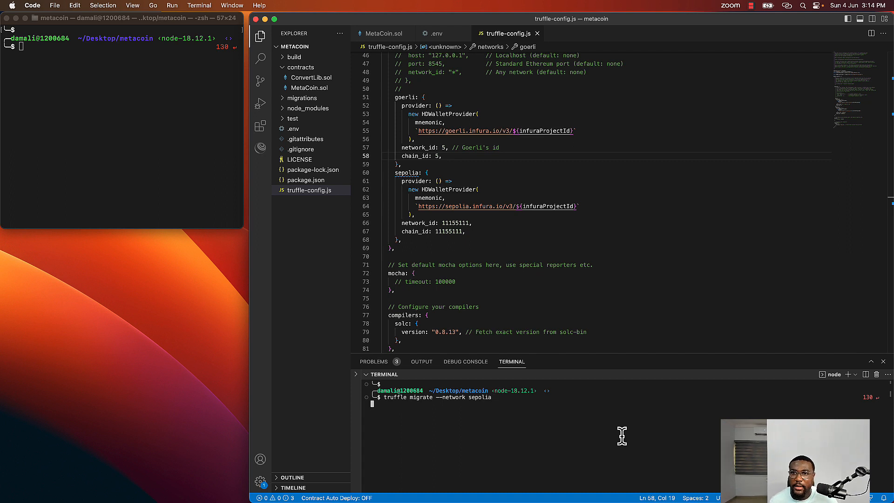
pyautogui.press('Return')
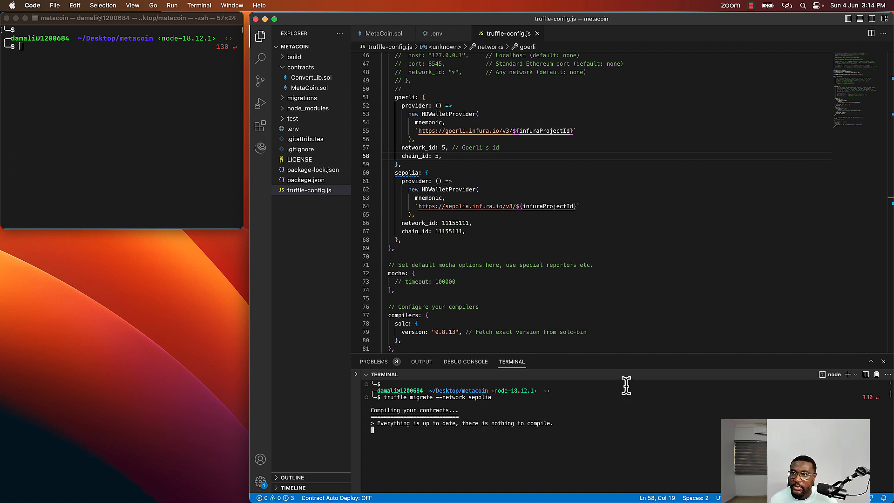
pyautogui.moveTo(624, 317)
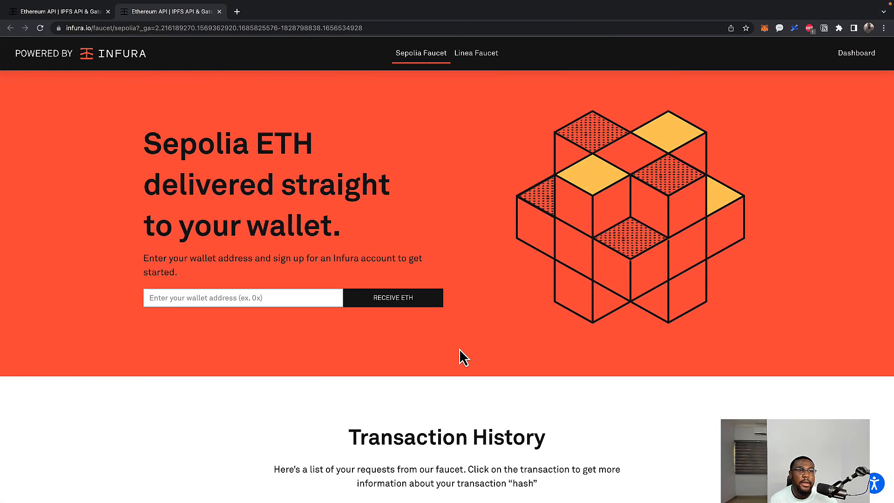
# Search the deployed contract address on sepolia.etherscan.io and confirm its recent Contract Creation transaction.
pyautogui.click(236, 11)
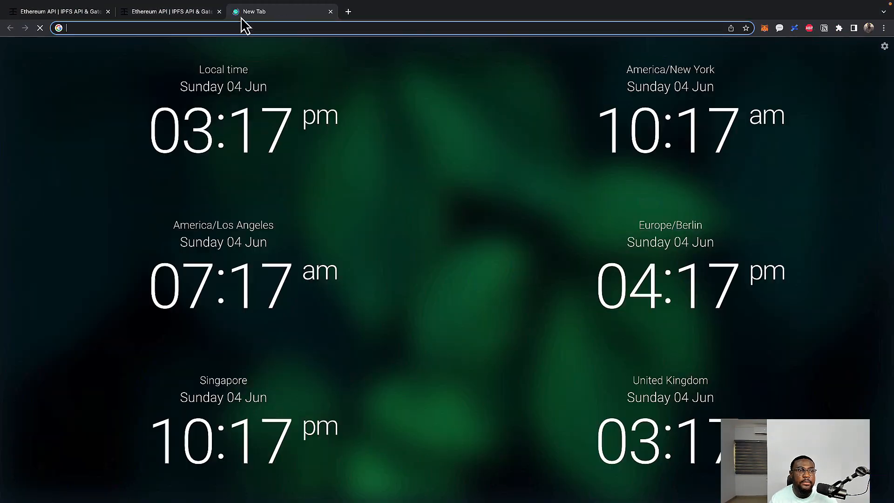
pyautogui.write('sepolia.etherscan.io')
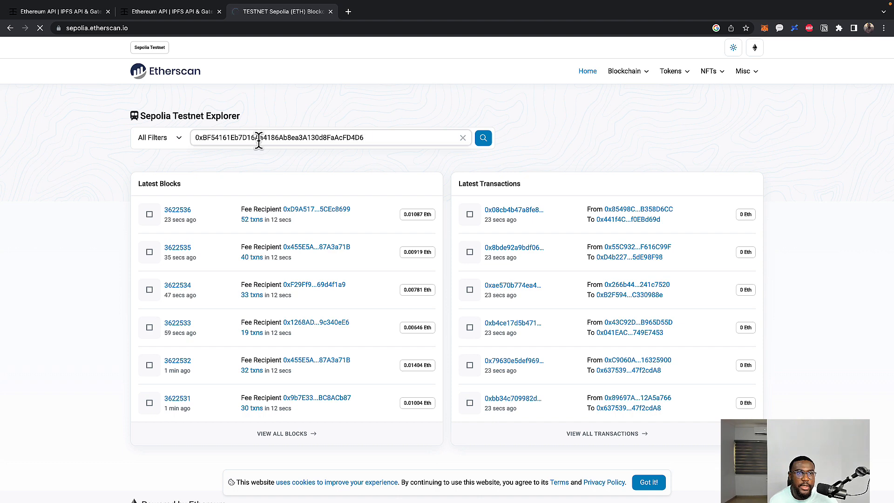
pyautogui.click(482, 137)
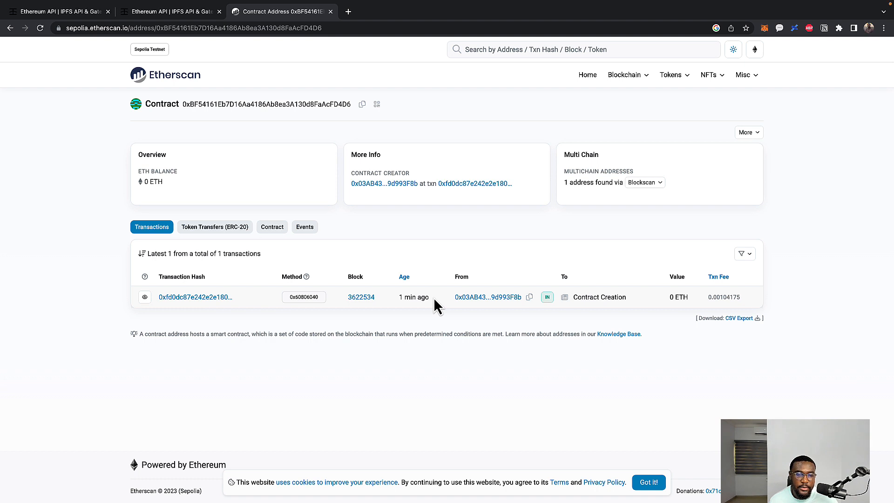
pyautogui.doubleClick(413, 297)
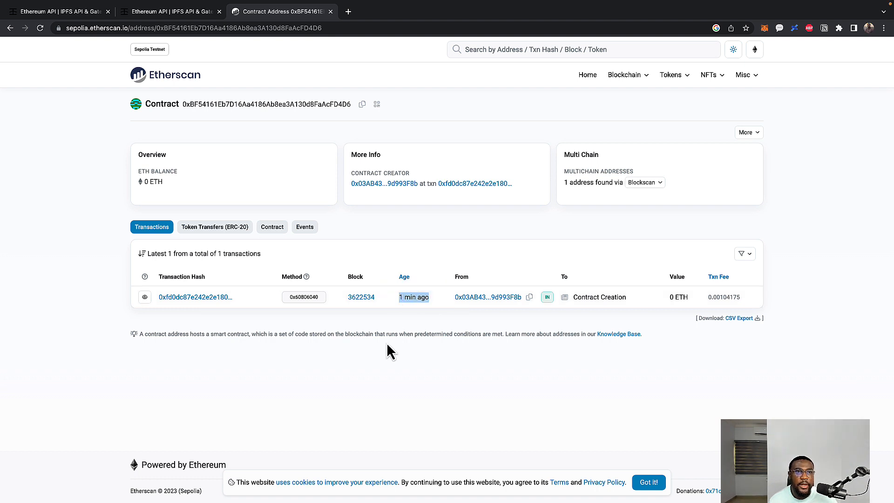
pyautogui.moveTo(313, 108)
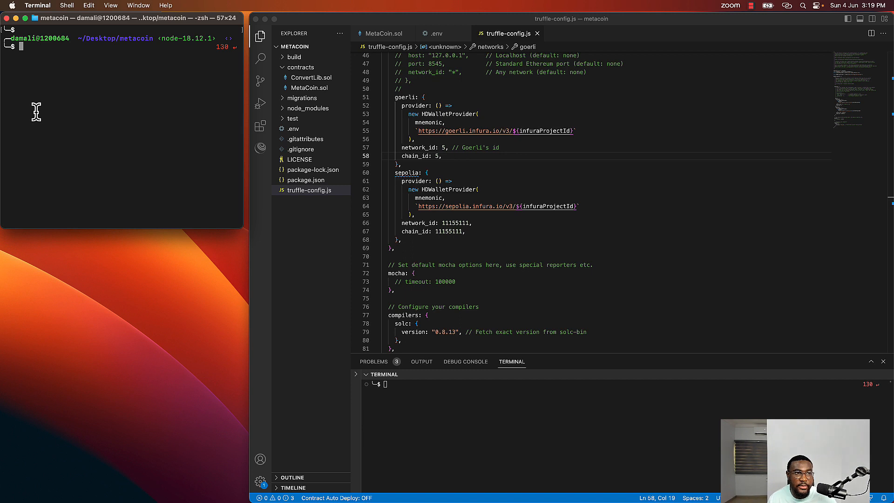
# Install Truffle globally with 'npm install -g truffle'.
pyautogui.write('npm in')
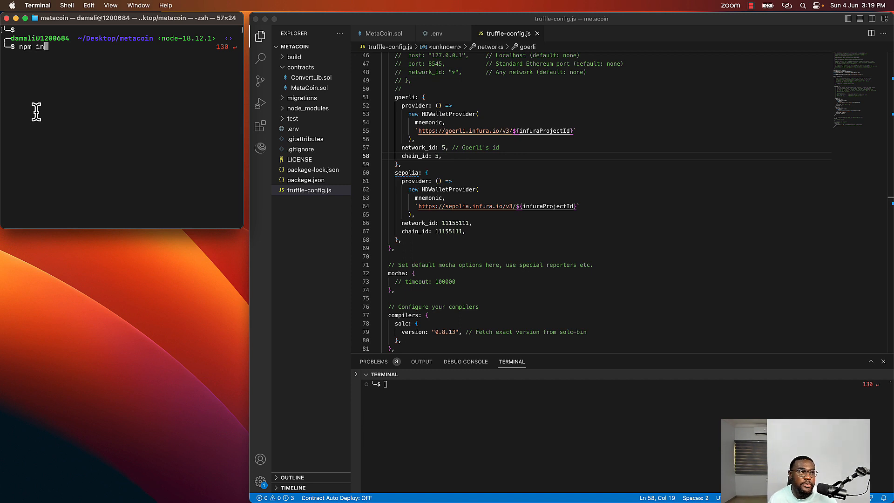
pyautogui.write('stall -')
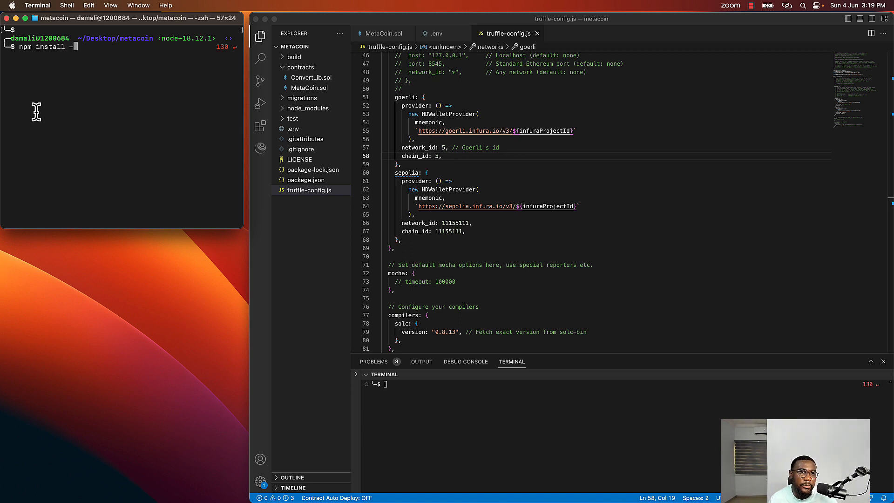
pyautogui.write('-g truffle')
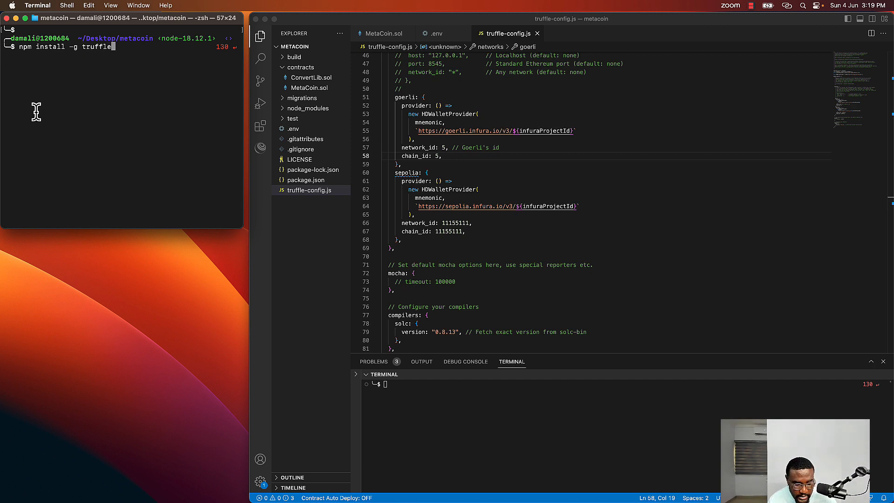
pyautogui.press('Return')
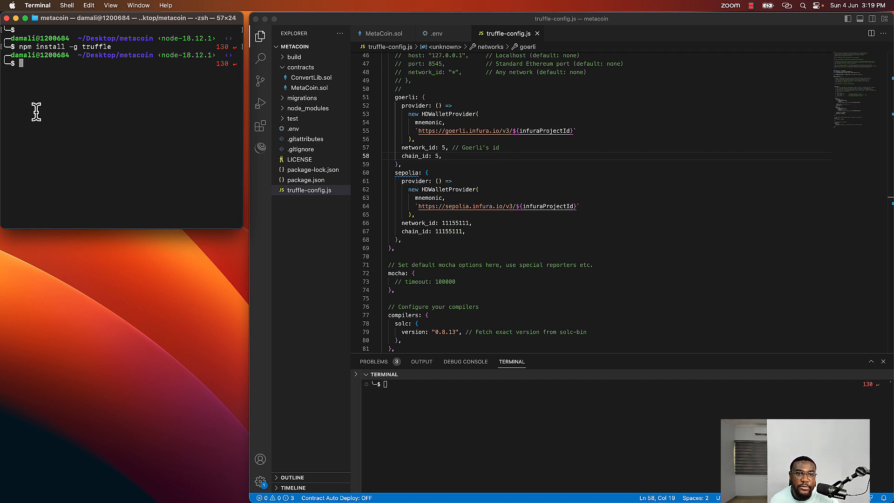
# Launch Truffle Dashboard on localhost:24012 with 'truffle dashboard'.
pyautogui.click(436, 34)
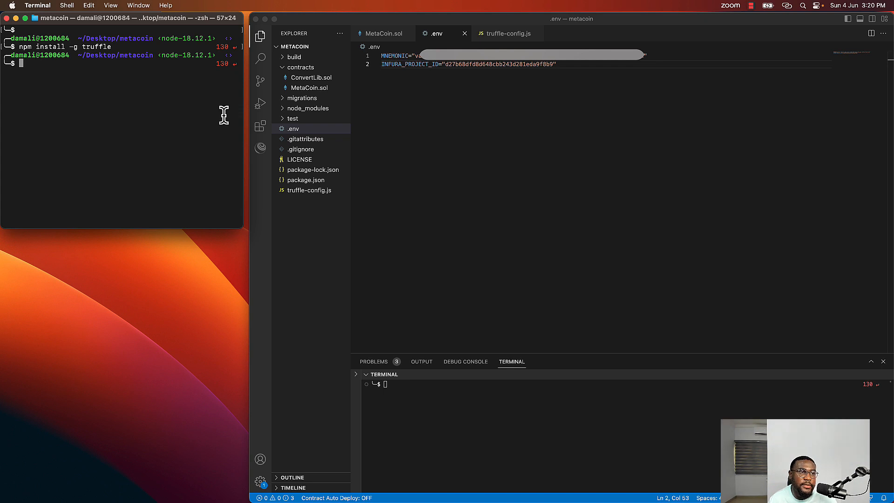
pyautogui.write('truffle')
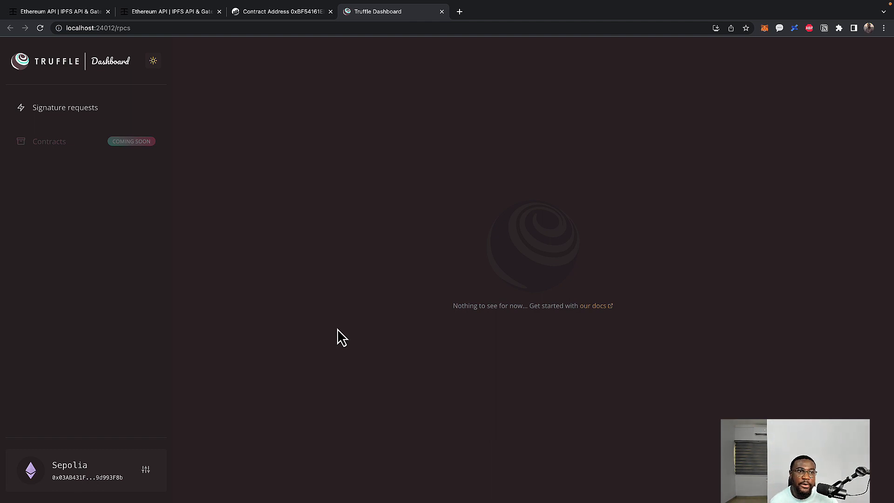
pyautogui.moveTo(349, 329)
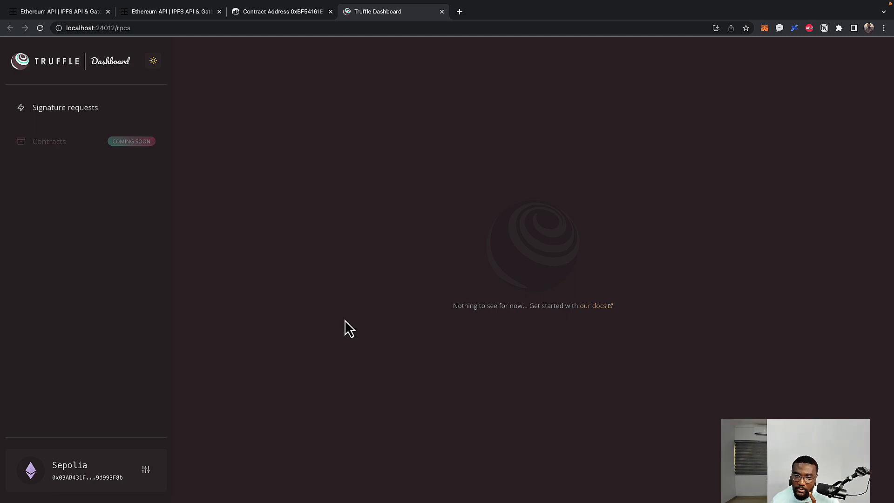
pyautogui.moveTo(342, 246)
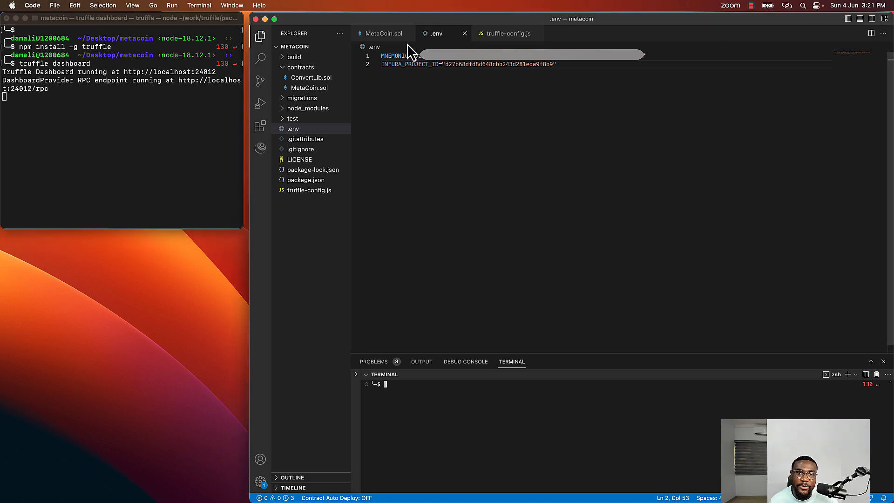
# Stage 'truffle migrate --network dashboard' in the terminal without running it, with truffle-config.js open.
pyautogui.click(382, 34)
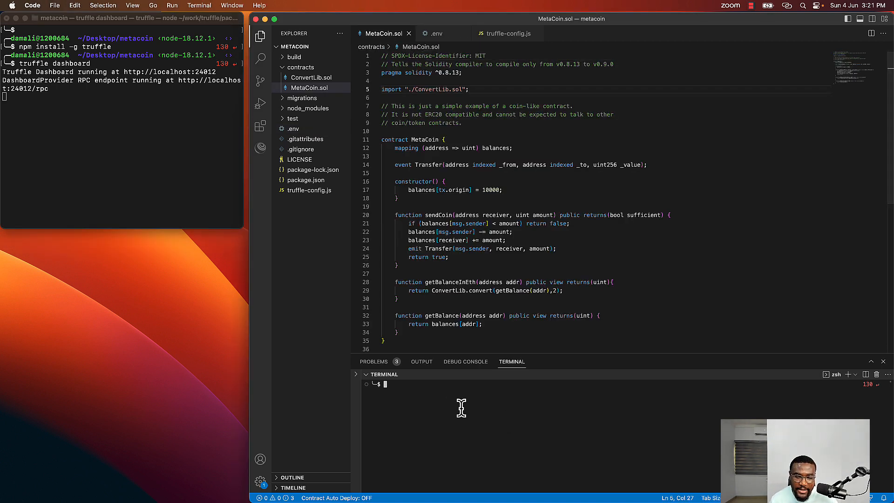
pyautogui.write('truffle')
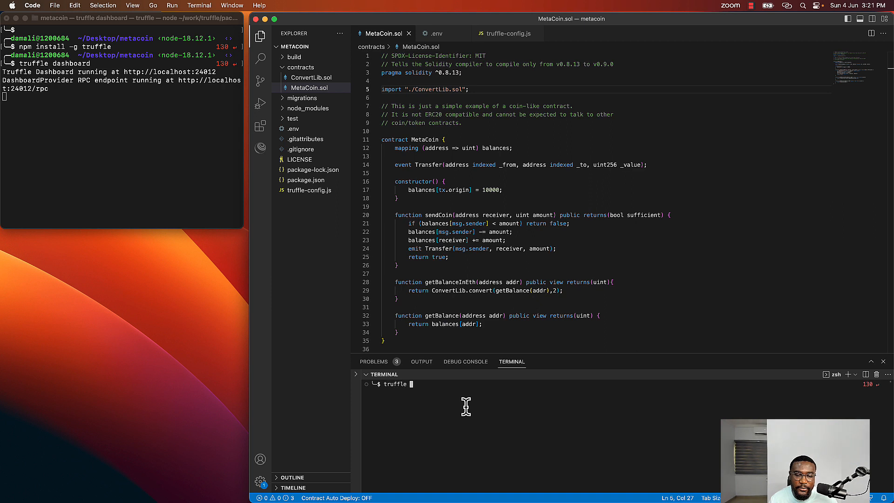
pyautogui.write('migrate')
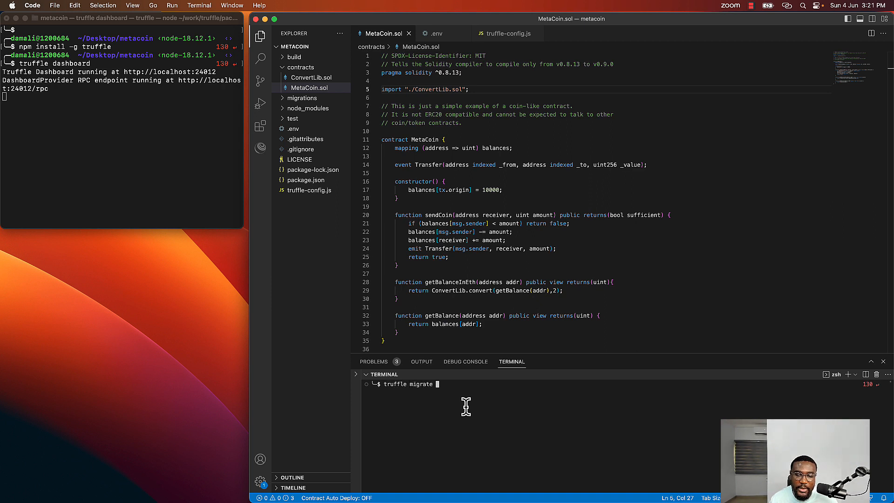
pyautogui.write('--network')
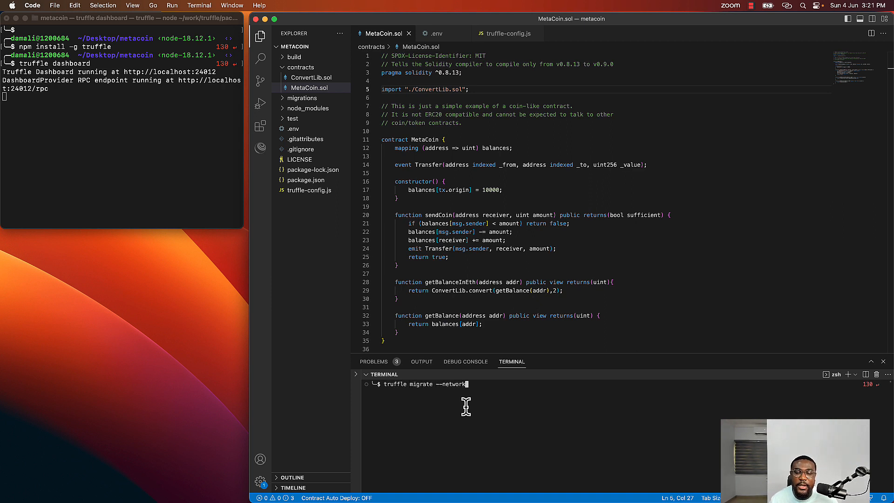
pyautogui.write('dashbo')
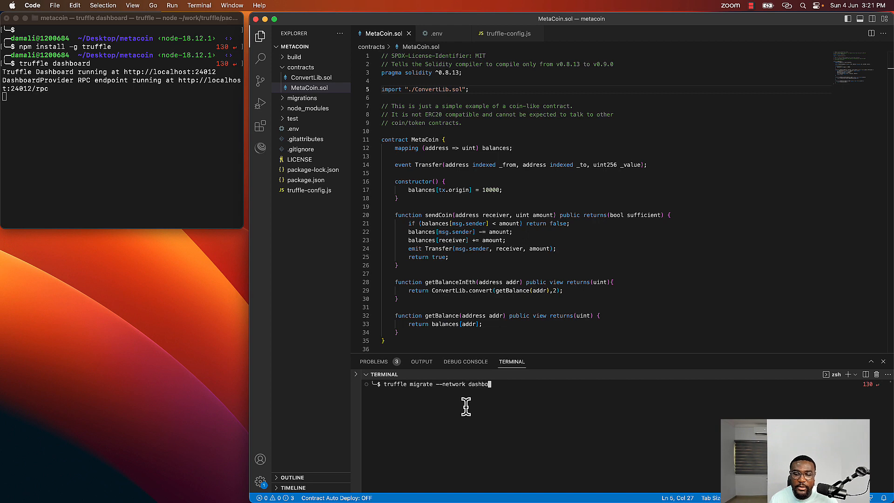
pyautogui.click(505, 34)
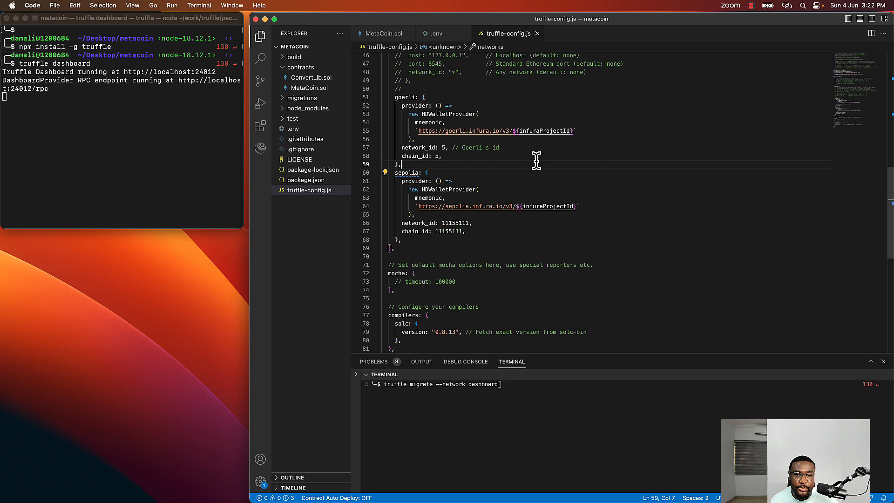
pyautogui.moveTo(542, 326)
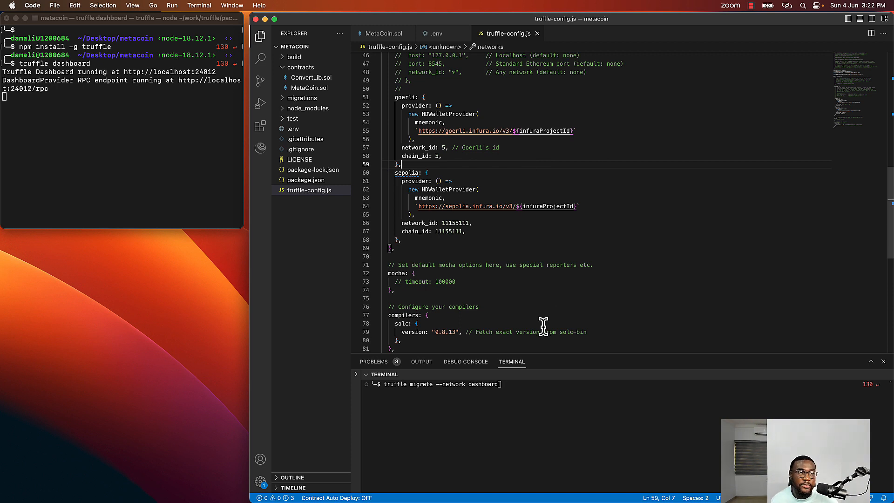
pyautogui.moveTo(385, 315)
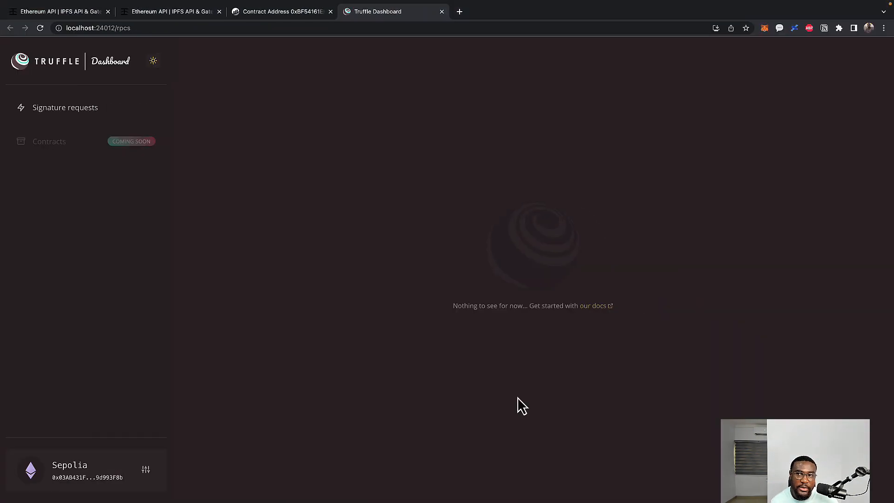
pyautogui.moveTo(227, 430)
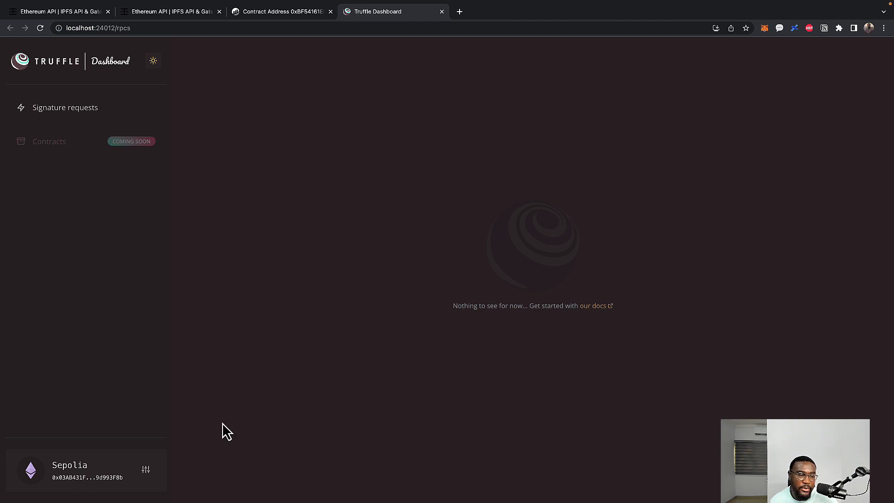
pyautogui.moveTo(767, 60)
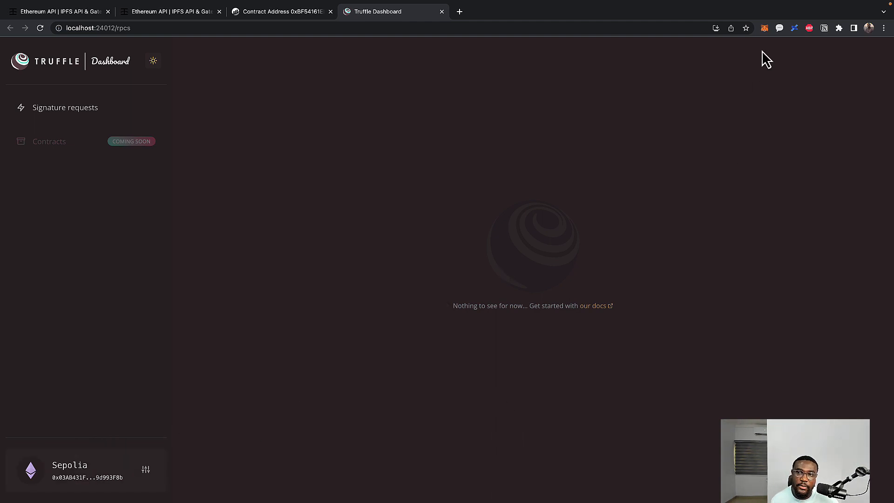
# Confirm the MetaMask wallet holds 0.5043 SepoliaETH on Sepolia, then dismiss the popup.
pyautogui.click(764, 27)
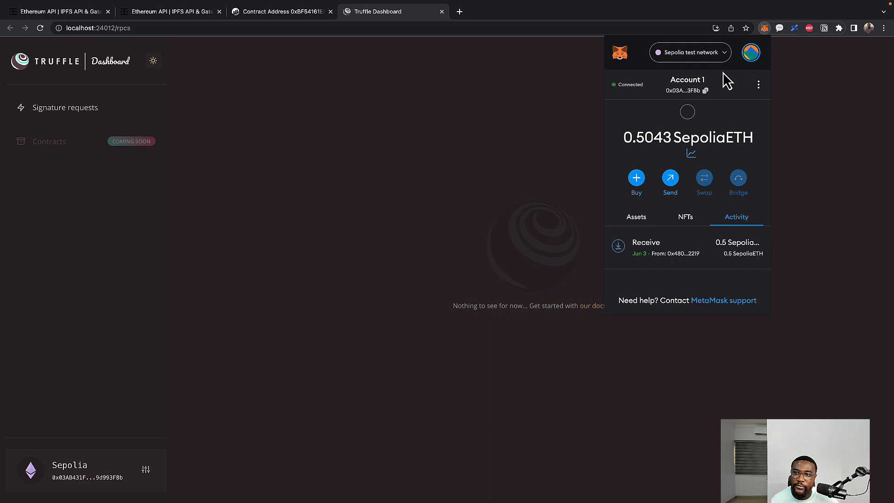
pyautogui.click(405, 182)
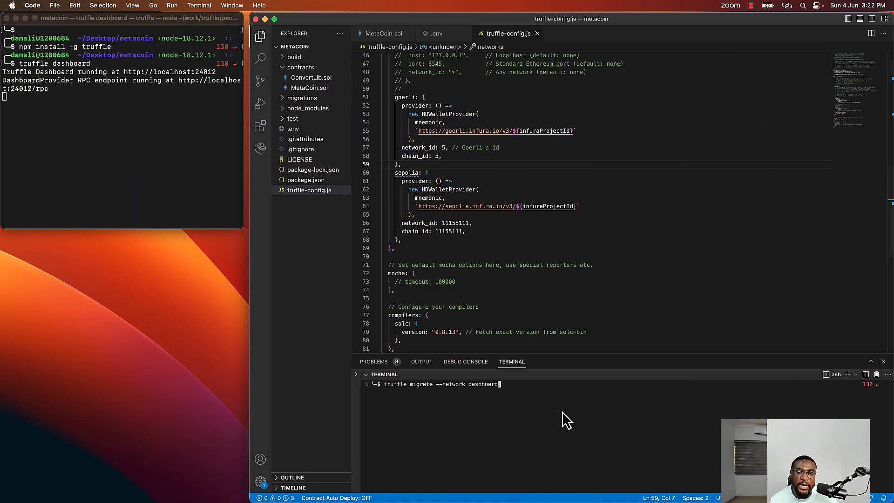
# Run truffle migrate --network dashboard, leaving ConvertLib's deployment awaiting a wallet signature.
pyautogui.press('Return')
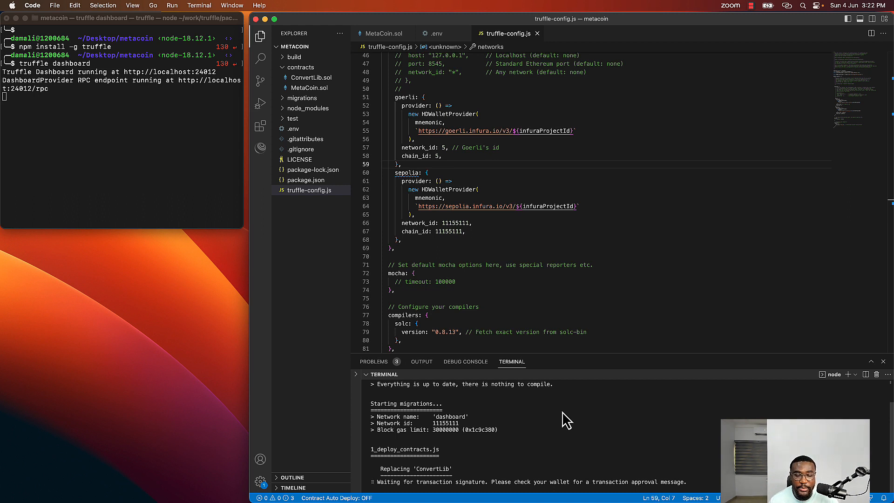
pyautogui.moveTo(591, 337)
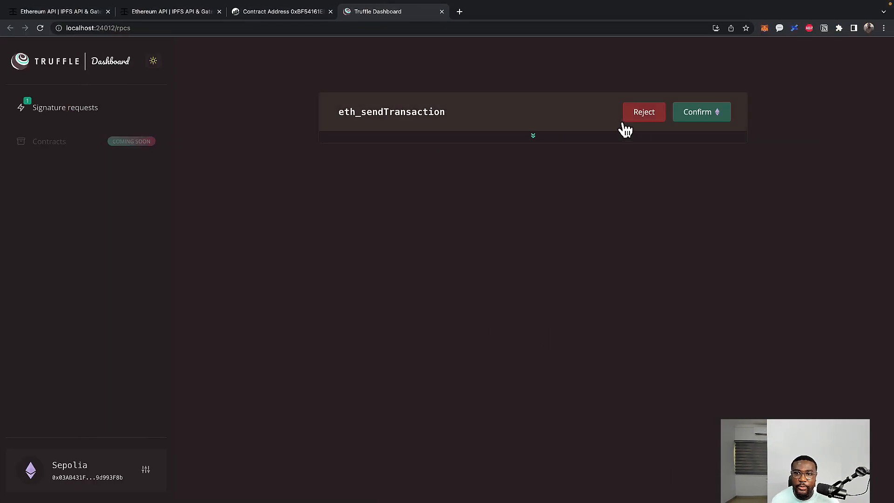
# Approve the ConvertLib eth_sendTransaction request and confirm its signature in MetaMask.
pyautogui.click(701, 112)
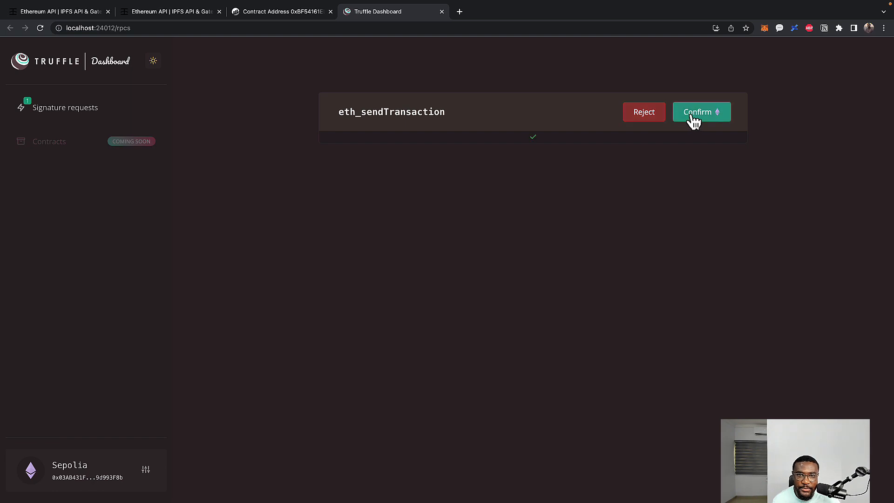
pyautogui.click(700, 112)
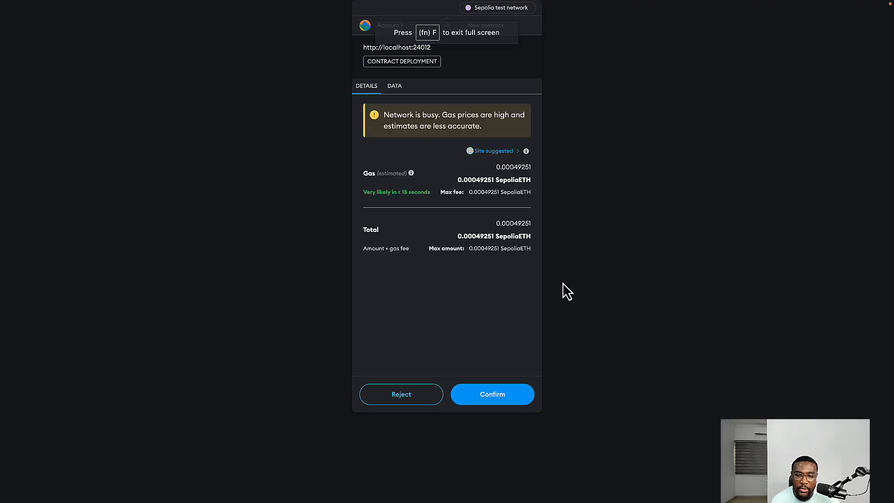
pyautogui.click(492, 394)
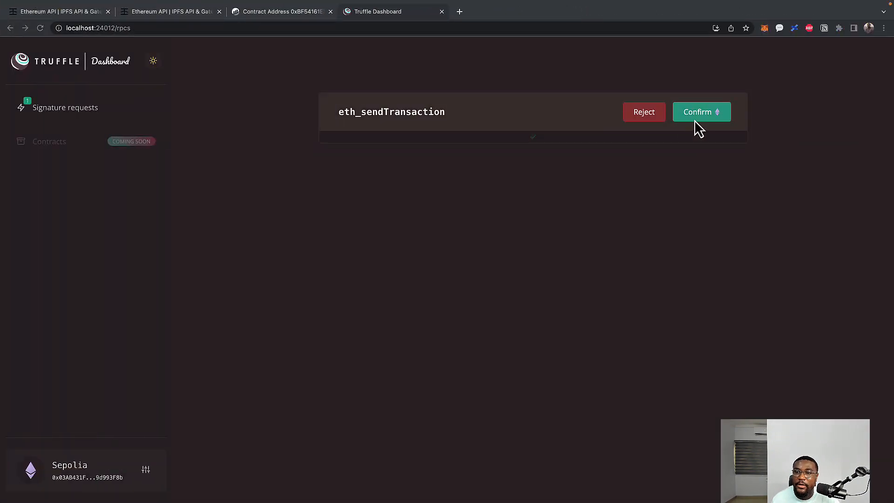
# Approve the second deployment request and confirm it in MetaMask to finish deploying to Sepolia.
pyautogui.click(700, 112)
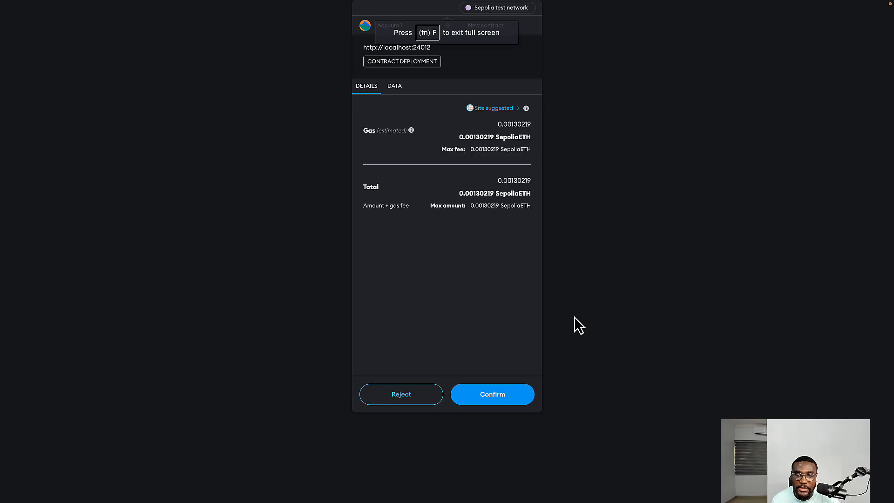
pyautogui.click(492, 394)
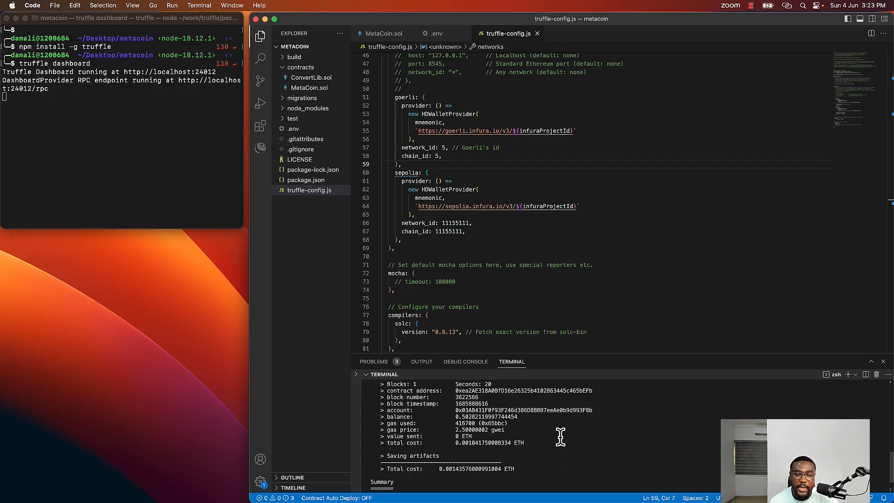
pyautogui.moveTo(581, 445)
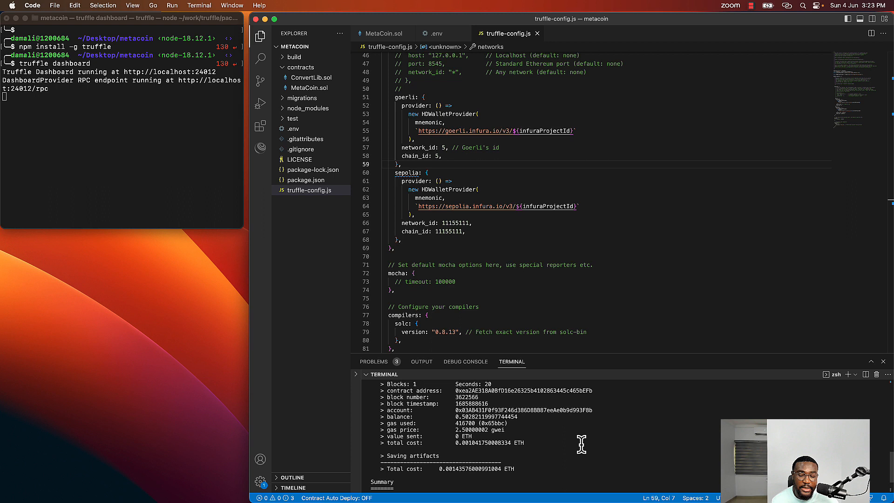